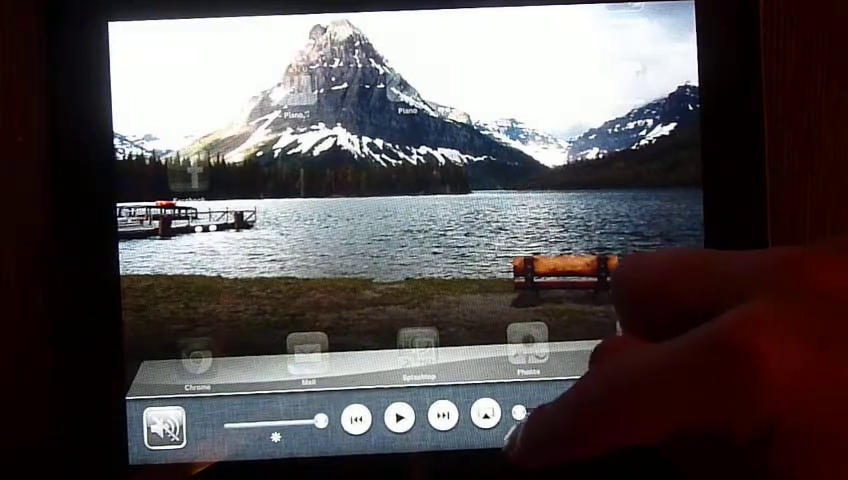
Step: Show where music plays from the multitasking bar and swipe through it
{"action": "left_click", "coordinate": [488, 416]}
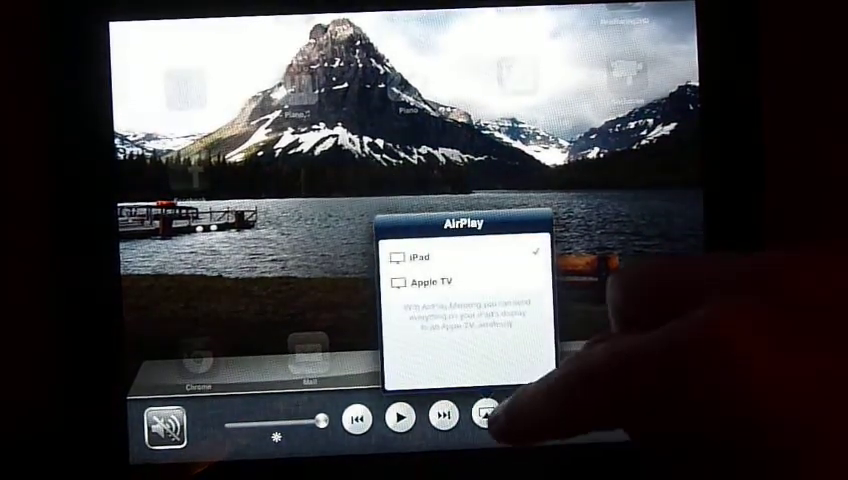
{"action": "left_click", "coordinate": [486, 416]}
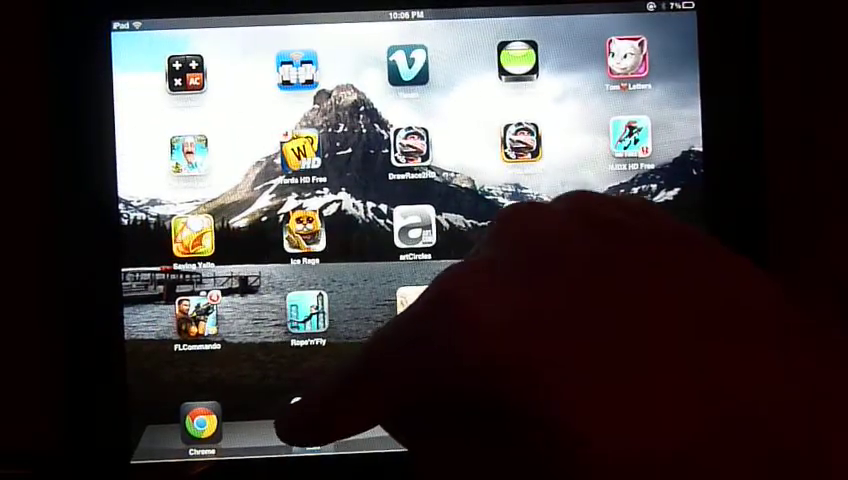
{"action": "scroll", "scroll_direction": "left", "scroll_amount": 3}
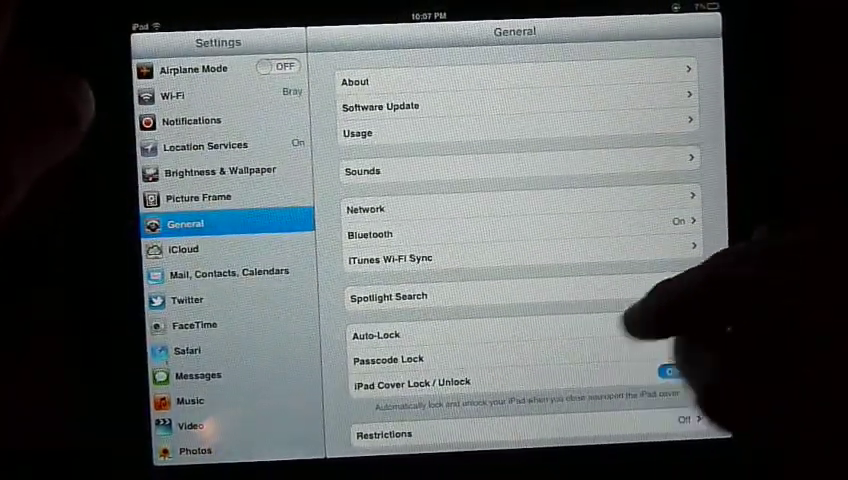
Step: Scroll General settings to 'Use Side Switch to' and pick Lock Rotation or Mute
{"action": "scroll", "scroll_direction": "down", "scroll_amount": 3}
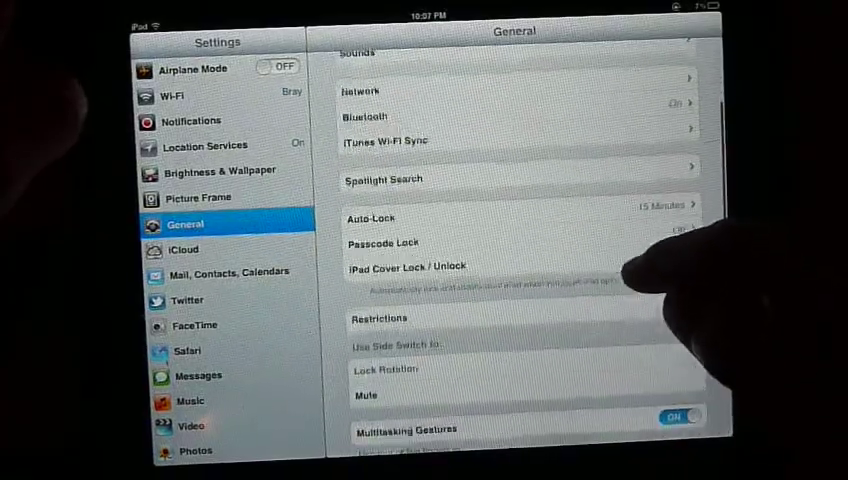
{"action": "scroll", "scroll_direction": "down", "scroll_amount": 3}
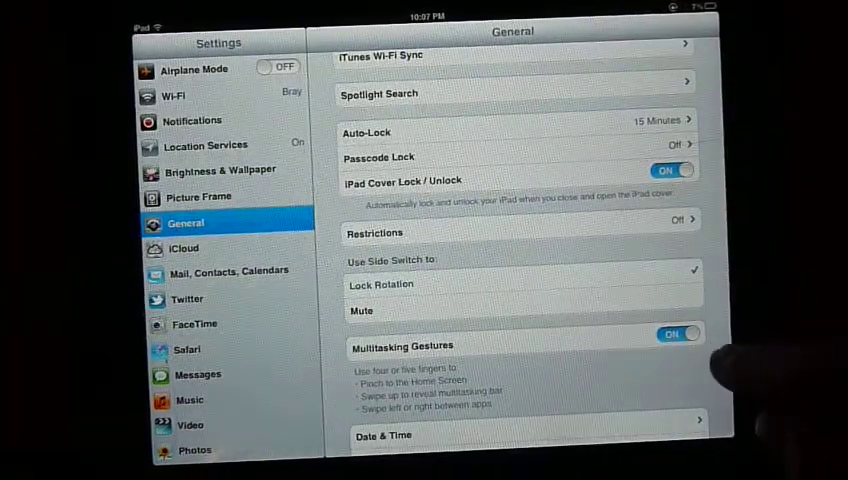
{"action": "left_click", "coordinate": [678, 332]}
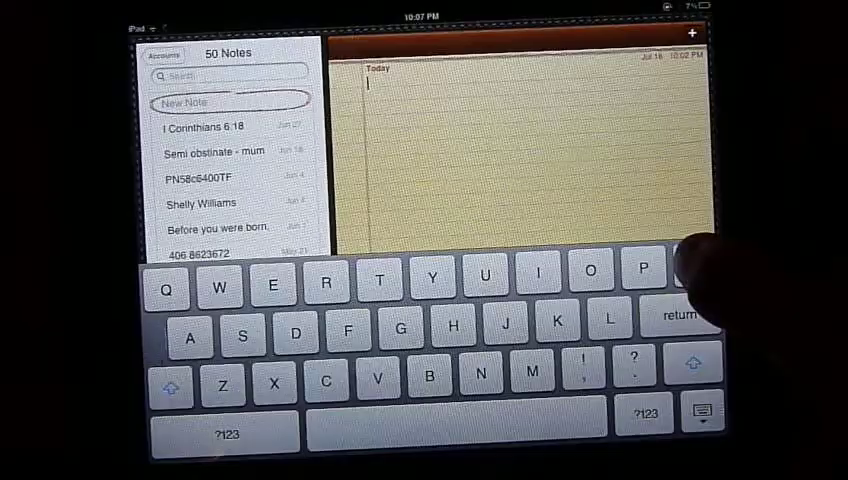
Step: Write 'Hi' in the new note followed by two accented letters from held keys
{"action": "type", "text": "Hi. J"}
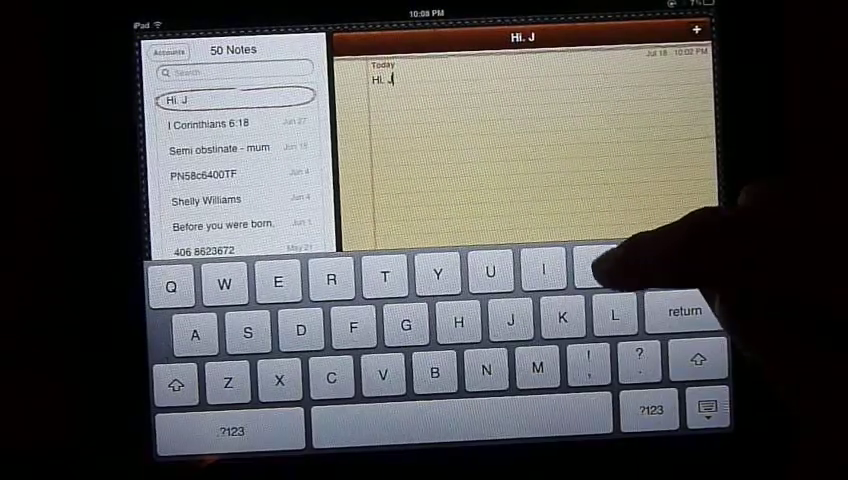
{"action": "left_click", "coordinate": [436, 272]}
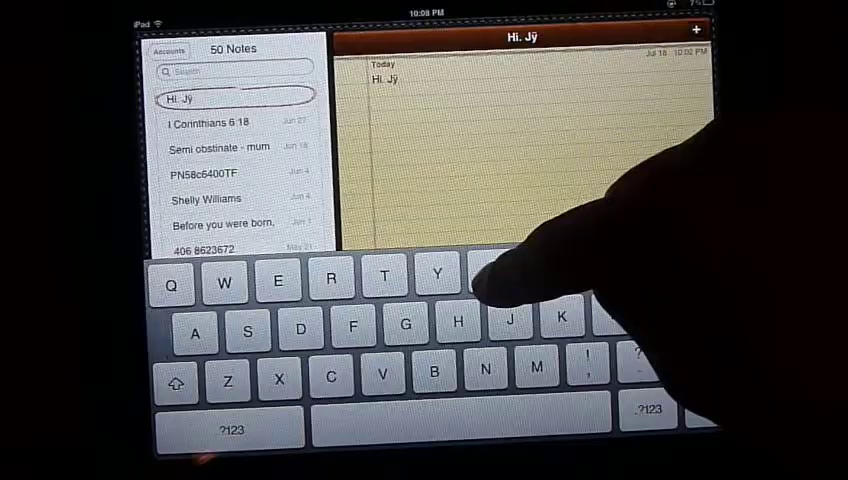
{"action": "left_click", "coordinate": [488, 276]}
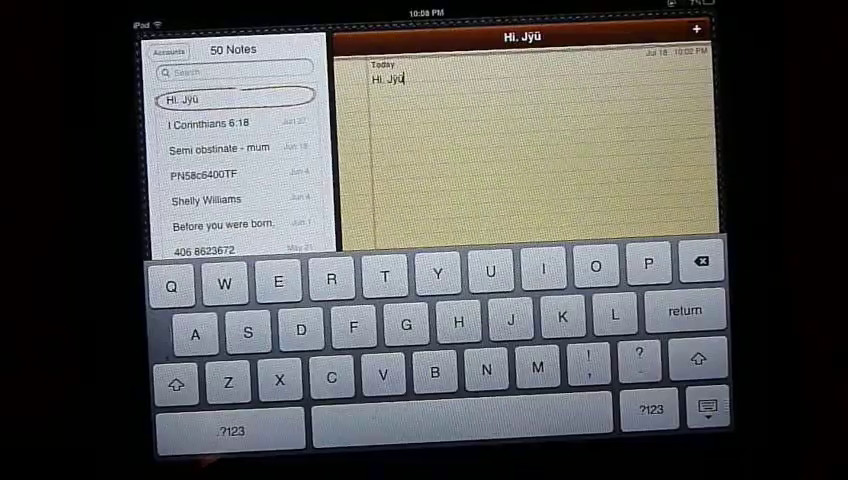
Step: Switch to the ?123 characters and add the digit 3 to the note
{"action": "left_click", "coordinate": [230, 432]}
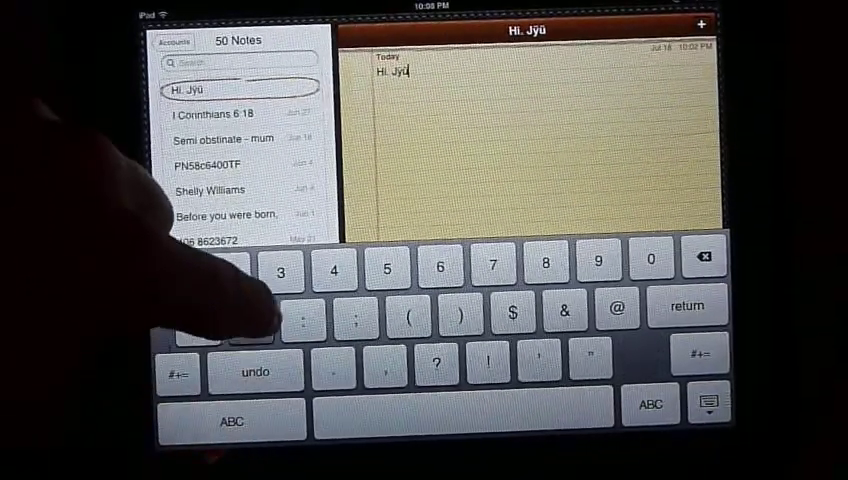
{"action": "type", "text": "32"}
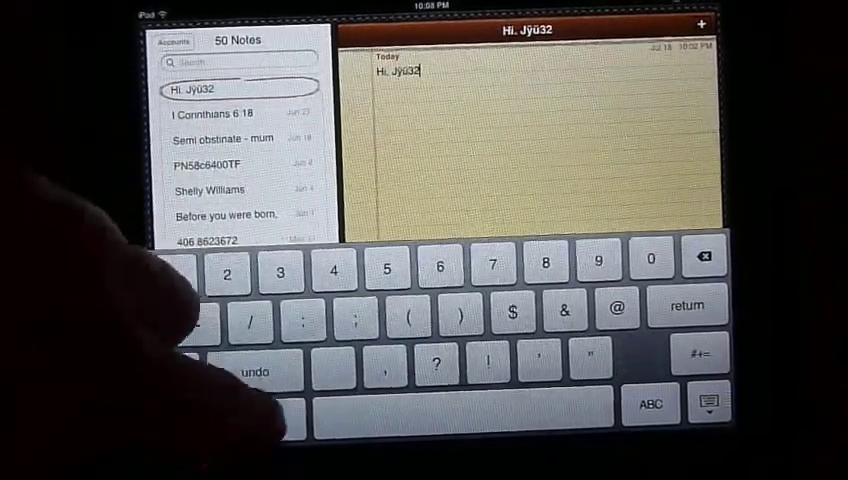
{"action": "left_click", "coordinate": [650, 404]}
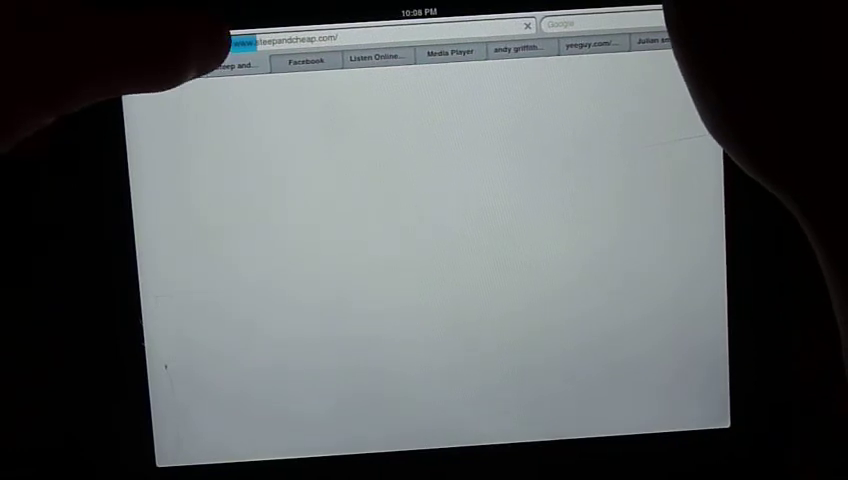
Step: Add the steepandcheap mitten page to the Home Screen via the share menu, then return home
{"action": "left_click", "coordinate": [216, 50]}
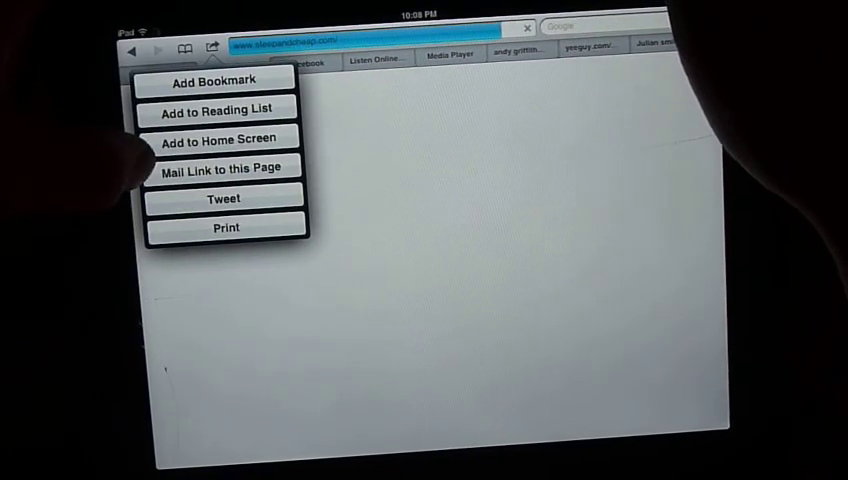
{"action": "left_click", "coordinate": [216, 136]}
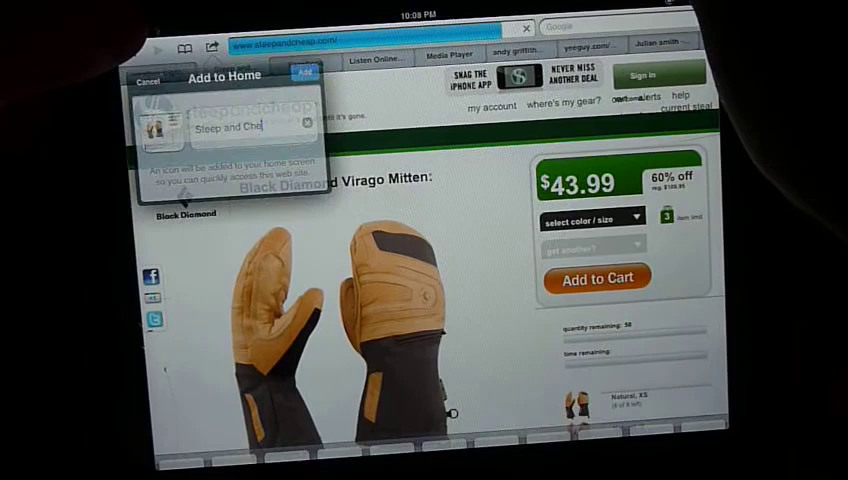
{"action": "left_click", "coordinate": [250, 128]}
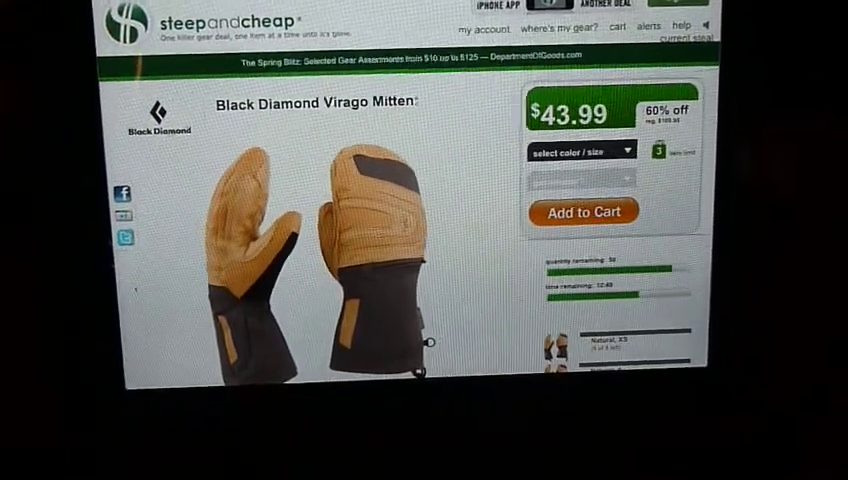
{"action": "key", "text": "home"}
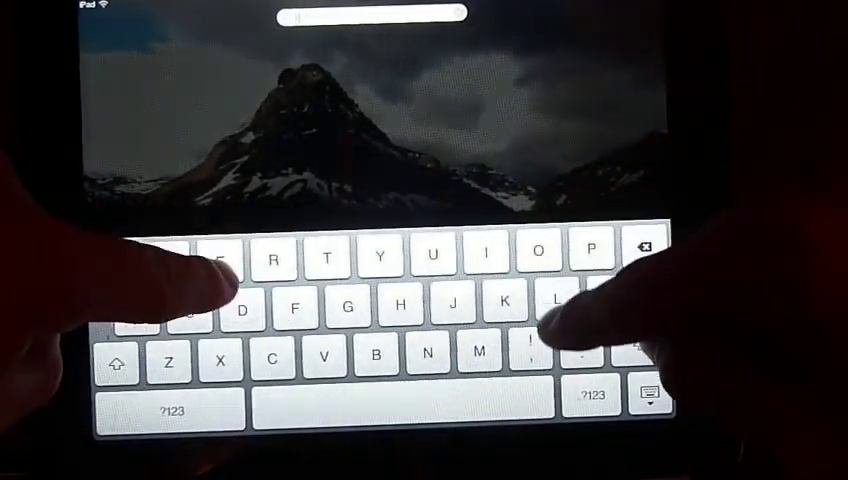
Step: Search Spotlight for 'Temple' so Temple Run shows as the top result
{"action": "type", "text": "Temple"}
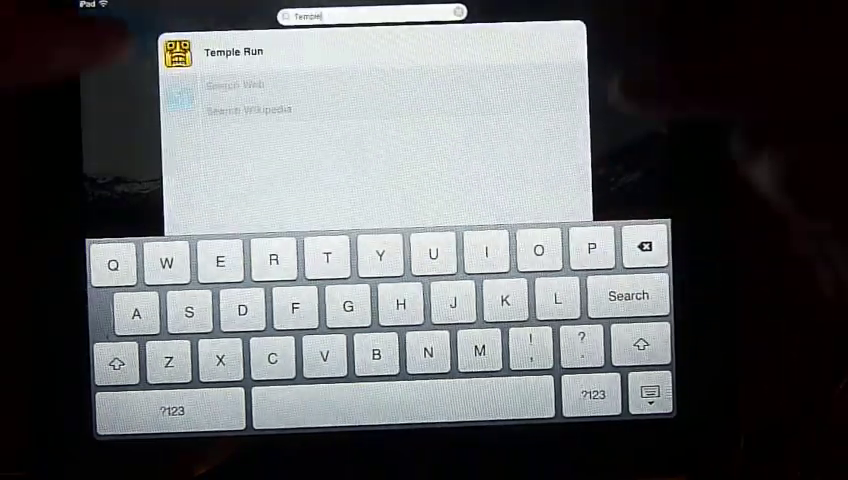